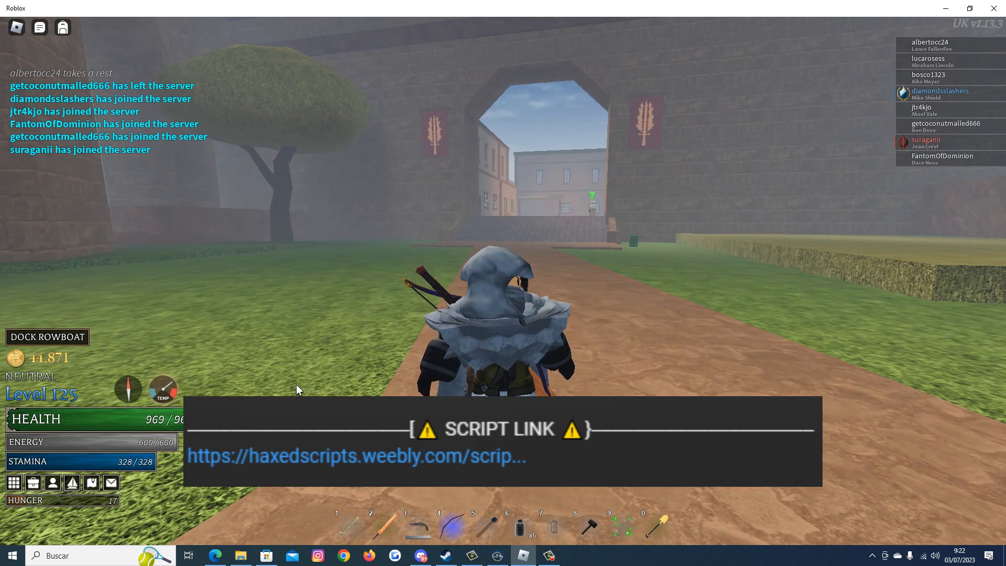
Step: Execute the Arcane Odyssey script so its GUI panel loads over the game
{"action": "left_click", "coordinate": [357, 456]}
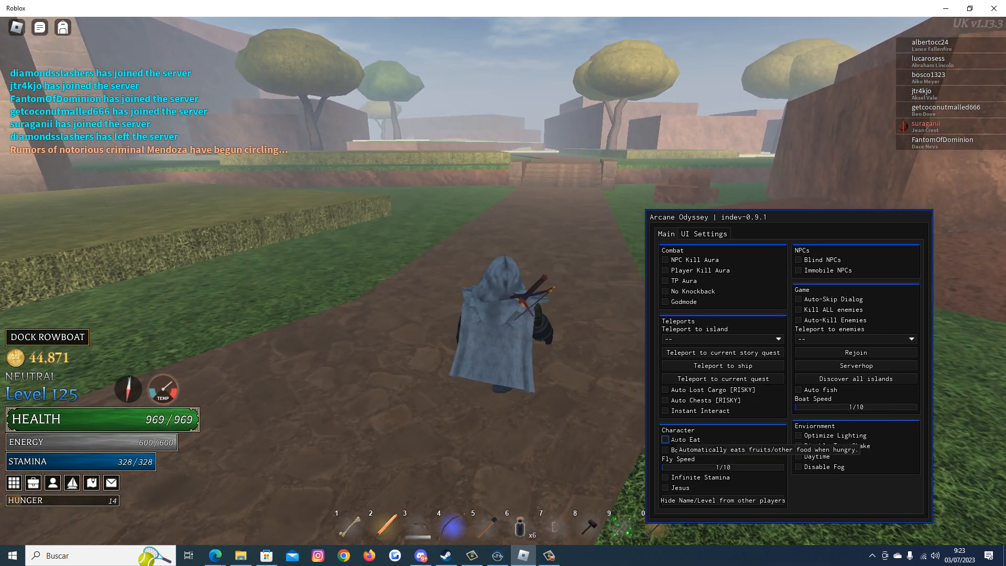
{"action": "left_click", "coordinate": [666, 439]}
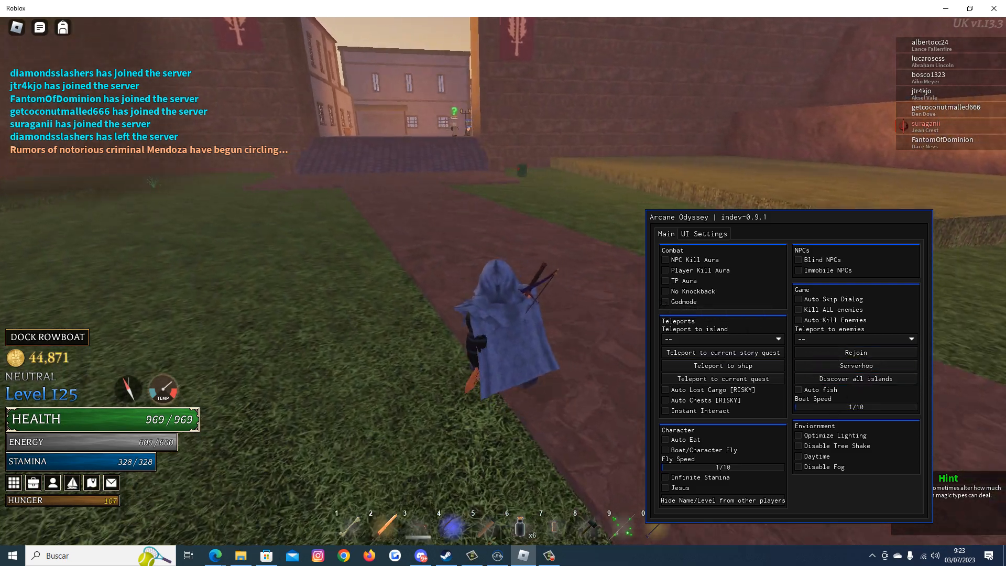
Step: Enable NPC Kill Aura in the Combat section
{"action": "left_click", "coordinate": [665, 291]}
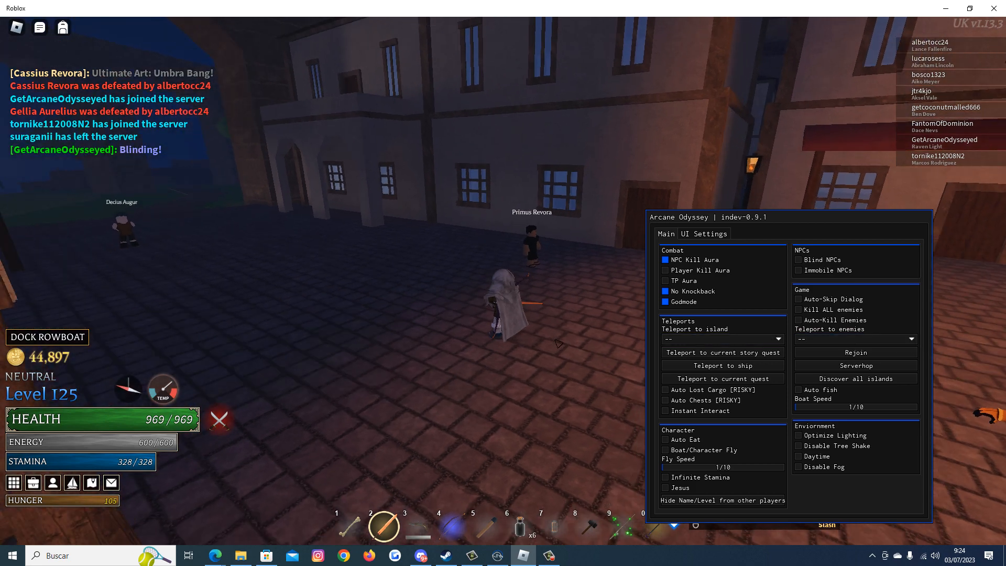
{"action": "mouse_move", "coordinate": [855, 378]}
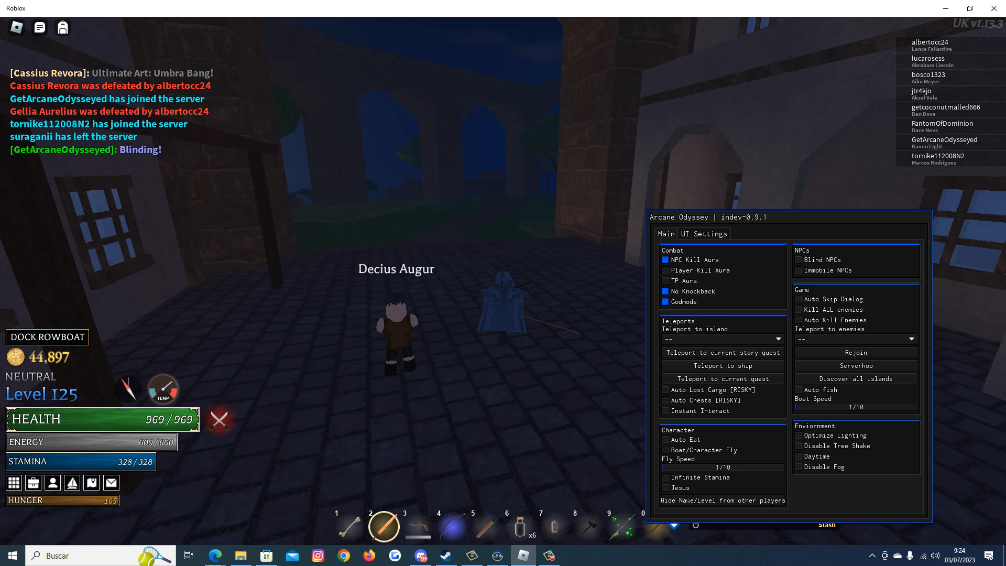
Step: Enable Infinite Stamina in the Character section
{"action": "left_click", "coordinate": [666, 478]}
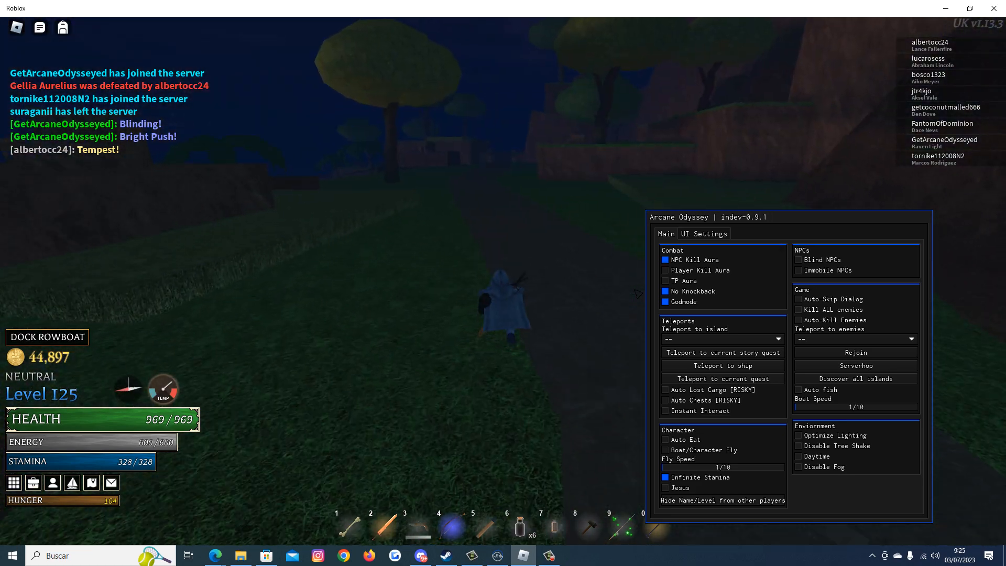
{"action": "mouse_move", "coordinate": [856, 338]}
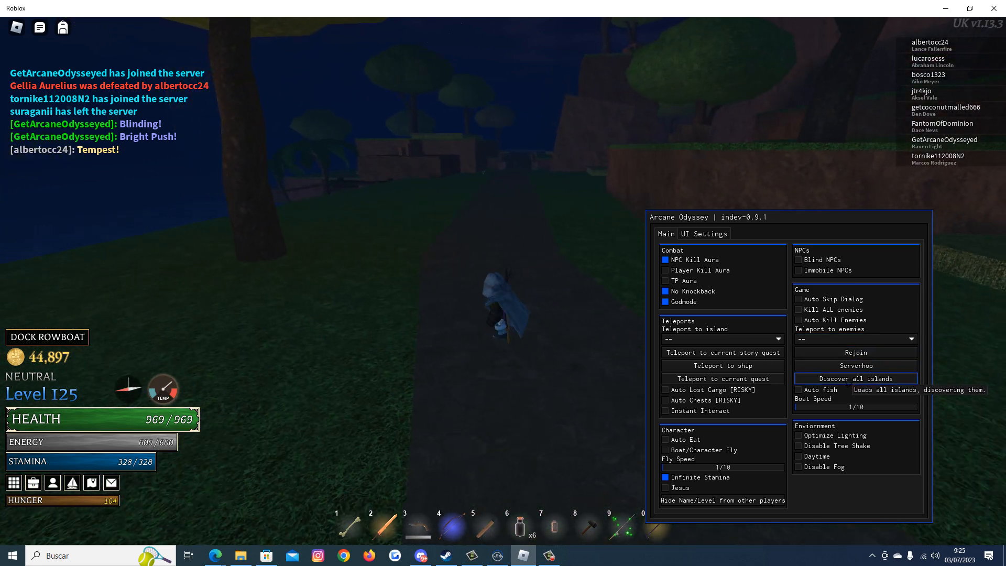
{"action": "left_click", "coordinate": [856, 379]}
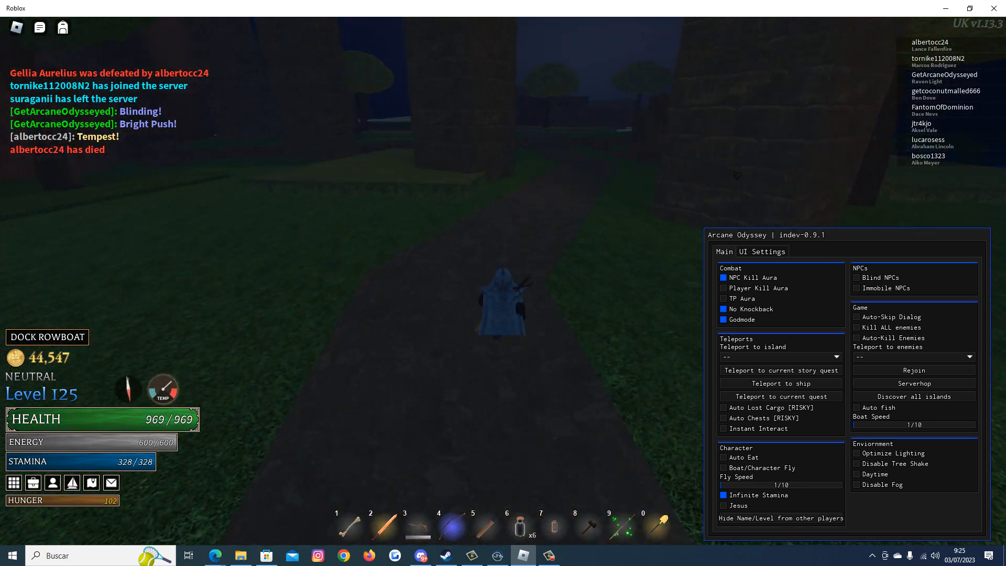
{"action": "mouse_move", "coordinate": [913, 370]}
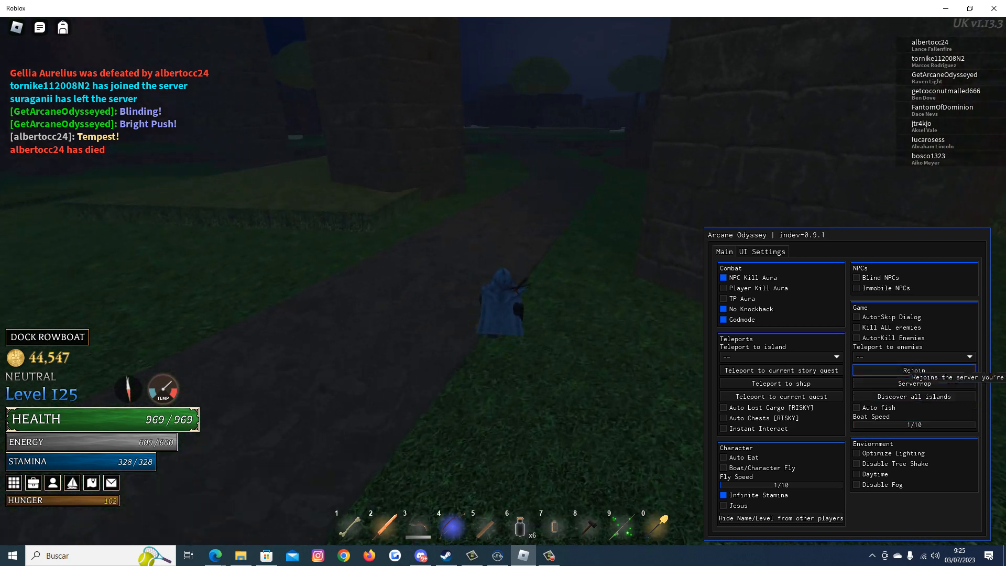
Step: Enable Kill ALL enemies in the script panel
{"action": "left_click", "coordinate": [913, 357]}
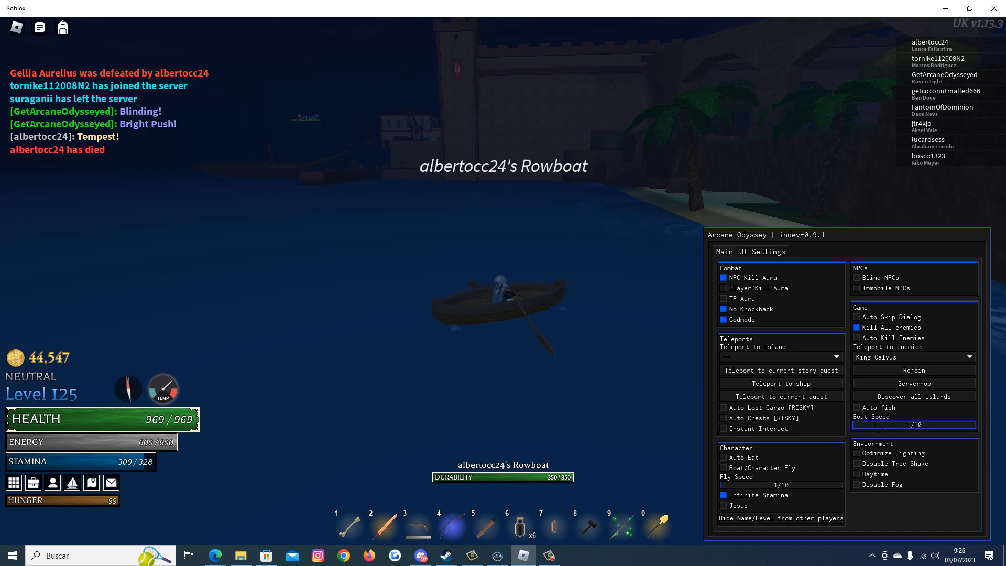
Step: Raise Boat Speed to about 9 of 10 and show the island teleport list
{"action": "left_click_drag", "start_coordinate": [860, 425], "coordinate": [886, 424]}
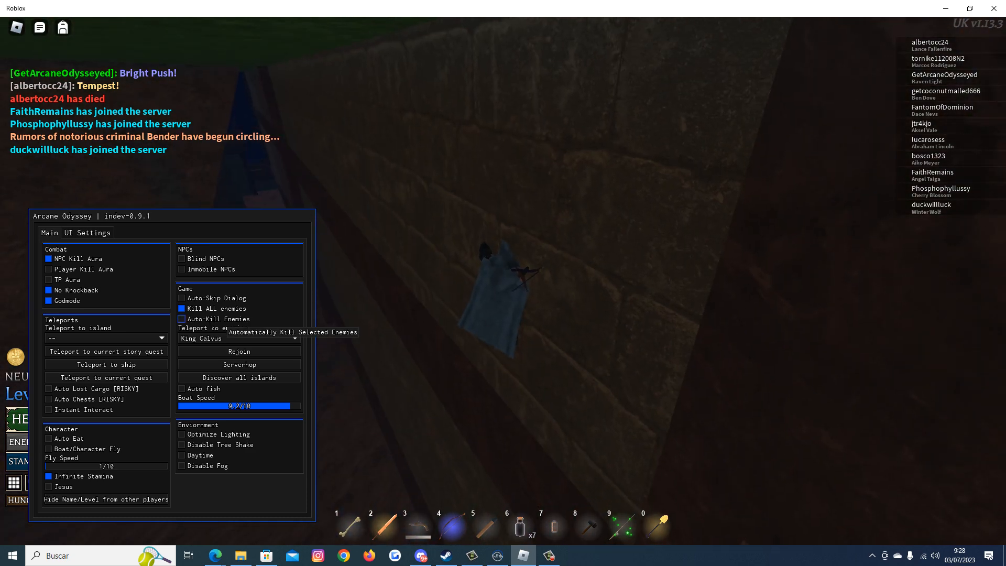
{"action": "left_click", "coordinate": [106, 339]}
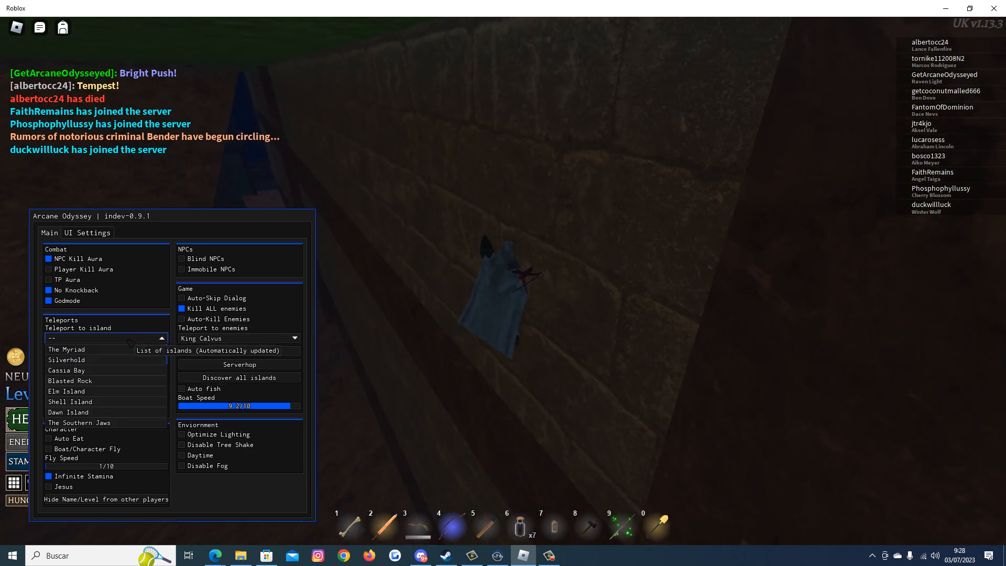